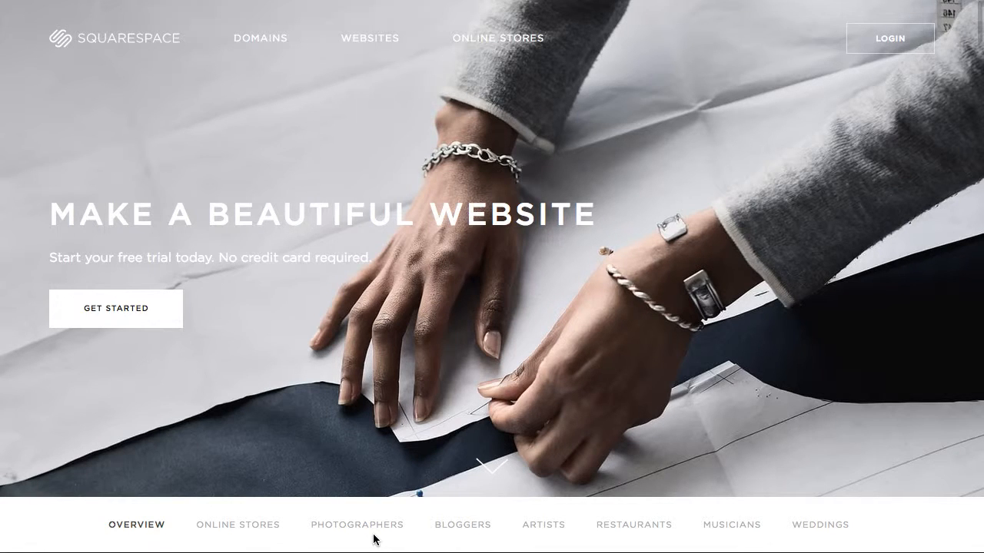
mouse_move(301, 455)
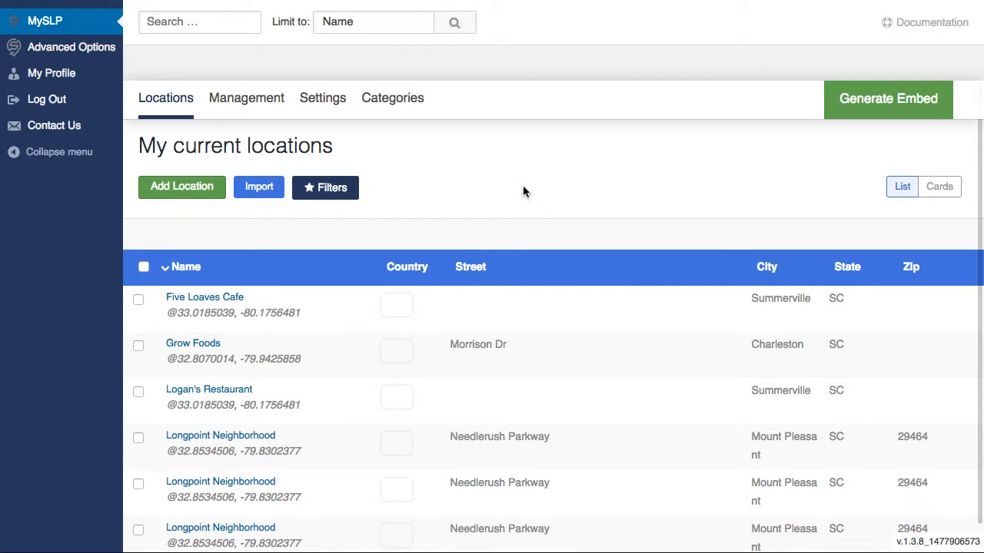
mouse_move(526, 192)
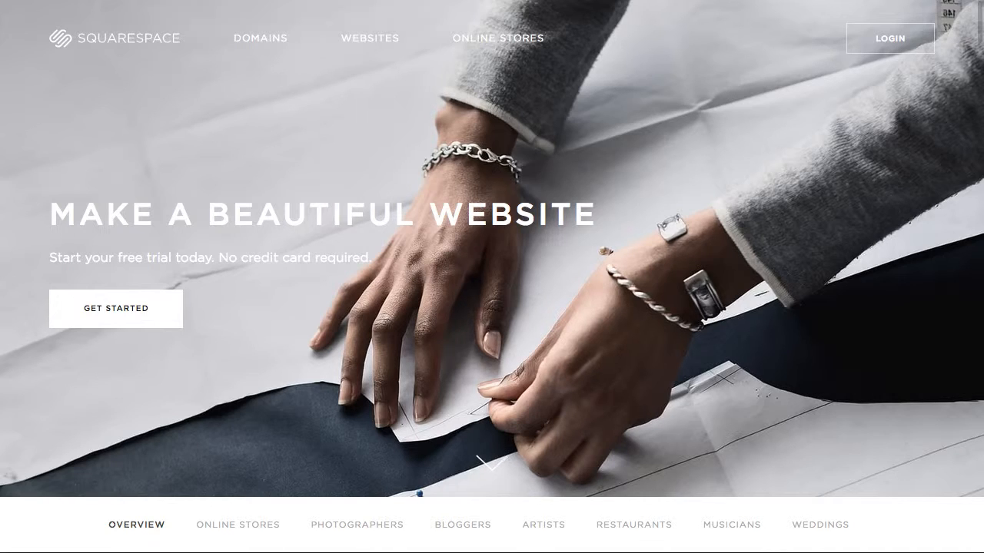
mouse_move(117, 319)
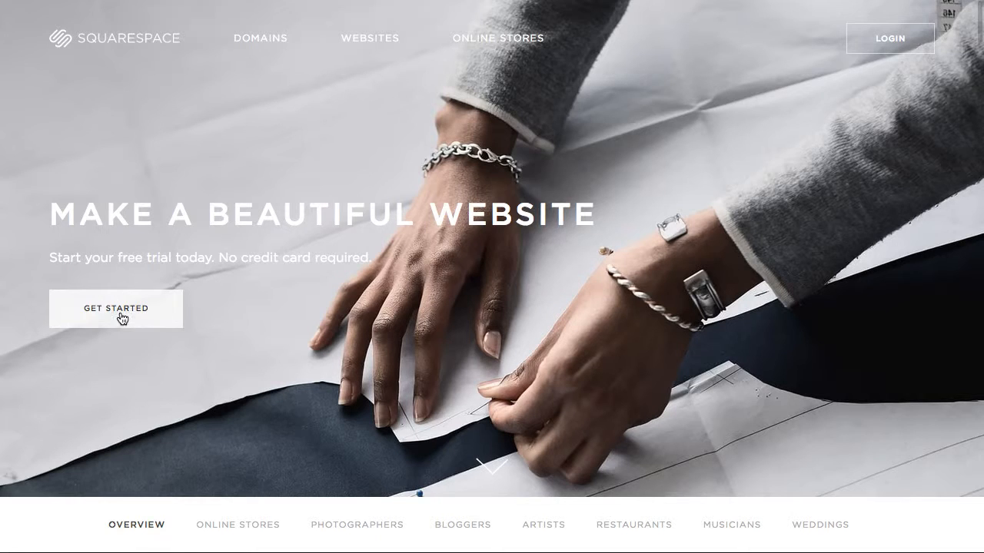
Start a free trial, browse the website templates, and view the Henson template details.
click(114, 307)
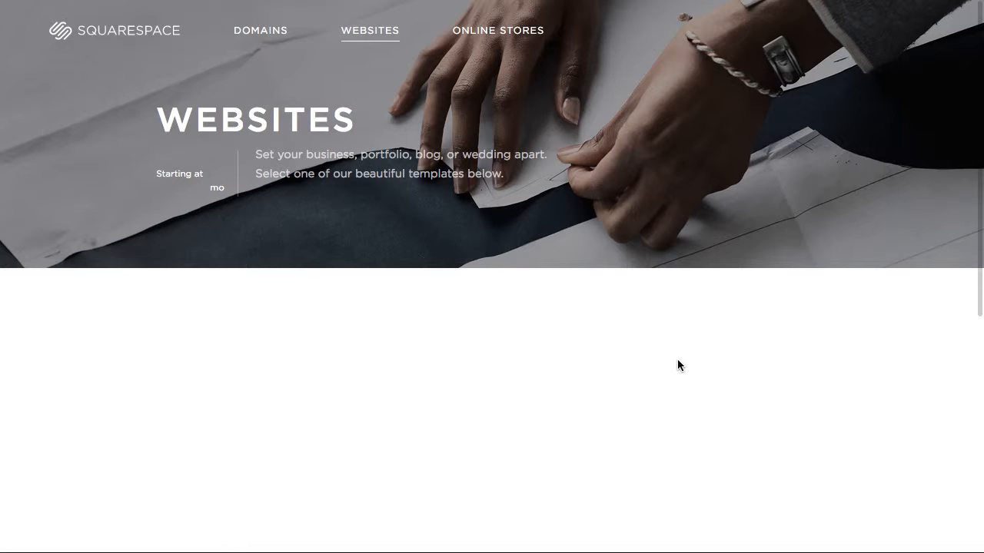
mouse_move(612, 449)
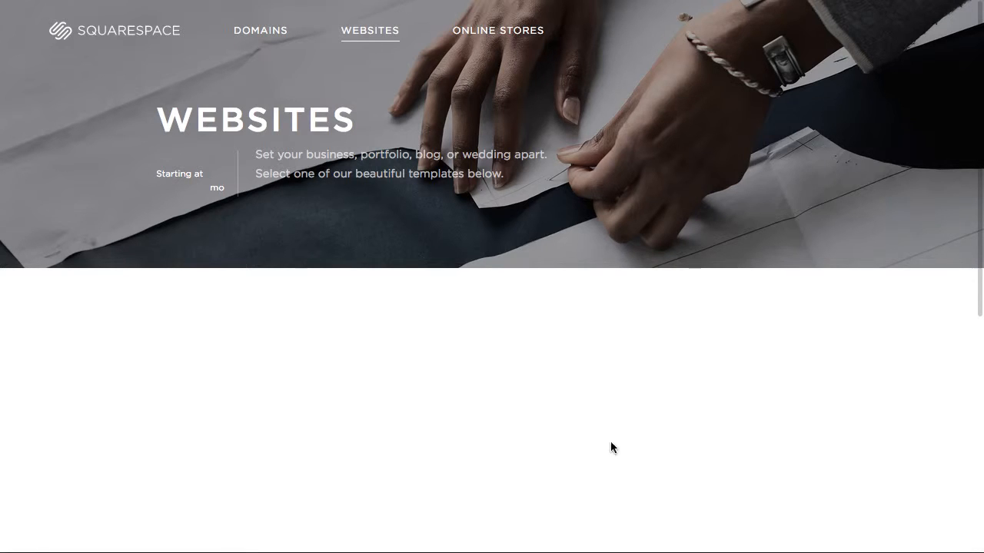
mouse_move(443, 477)
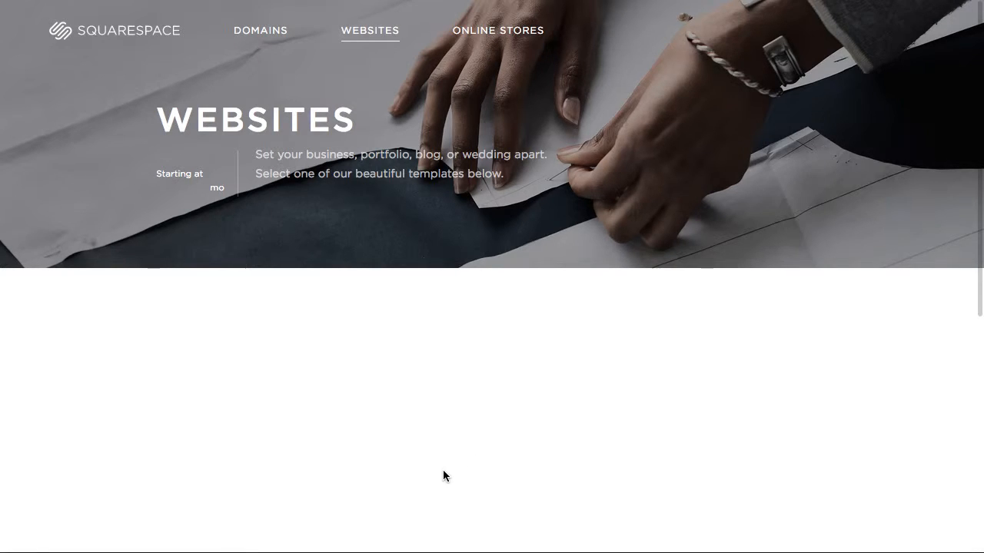
scroll(down, 3)
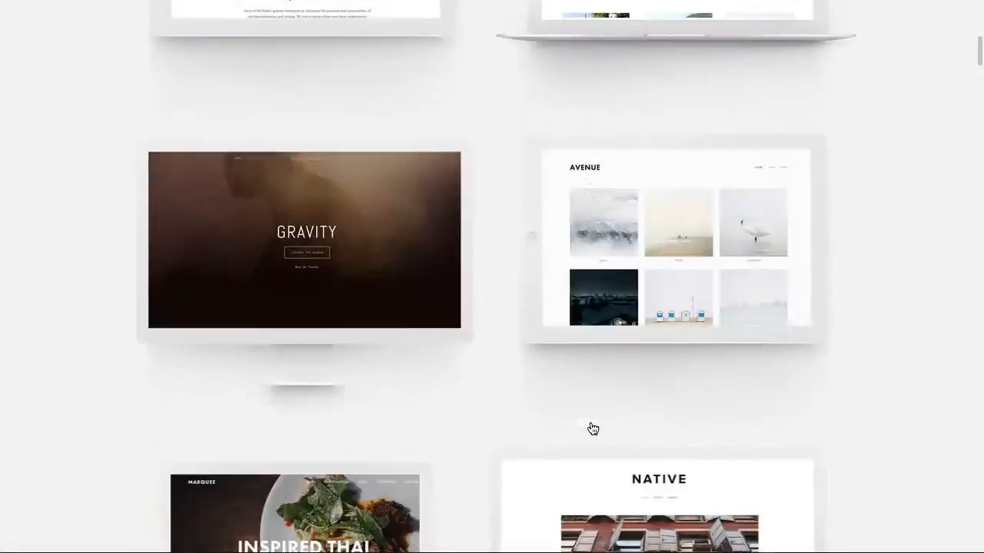
scroll(down, 3)
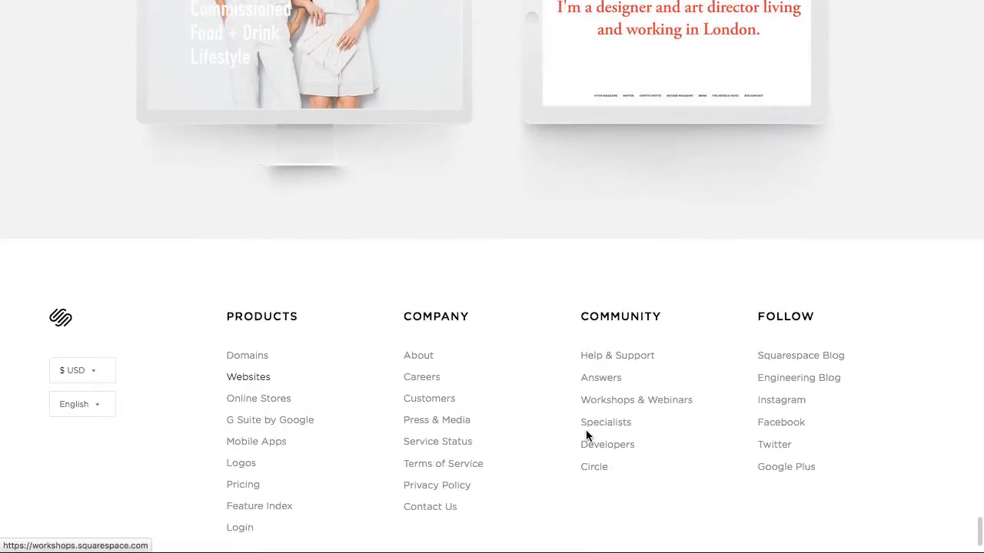
scroll(up, 3)
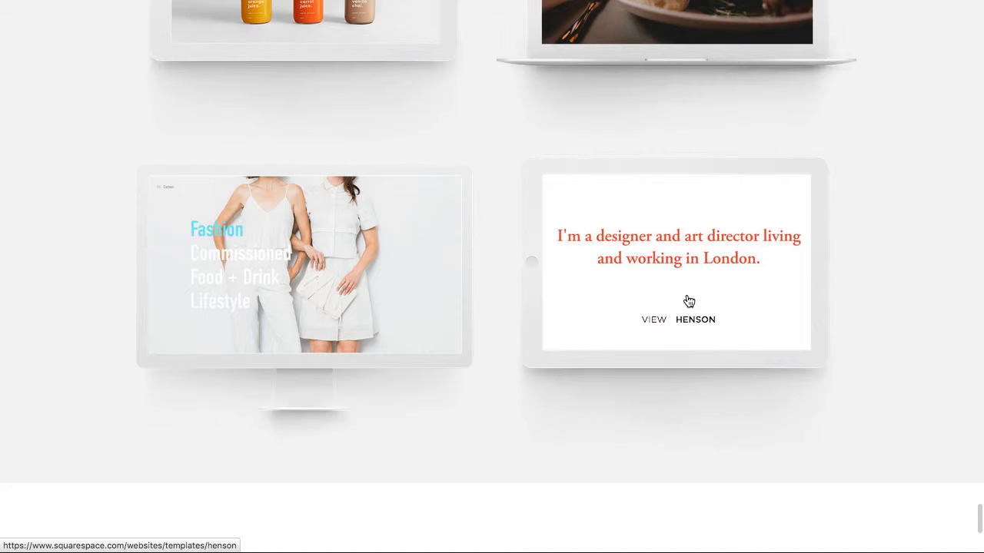
mouse_move(695, 311)
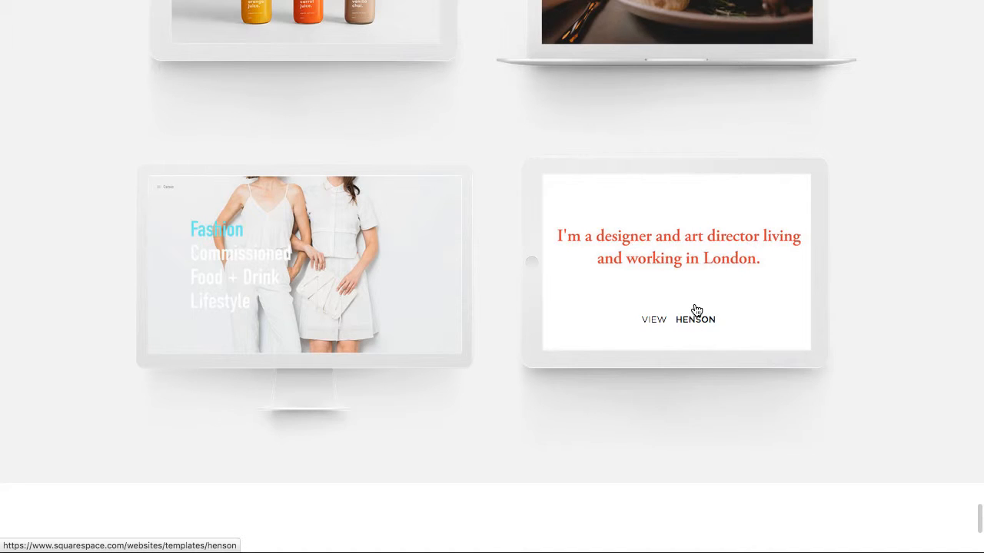
click(677, 318)
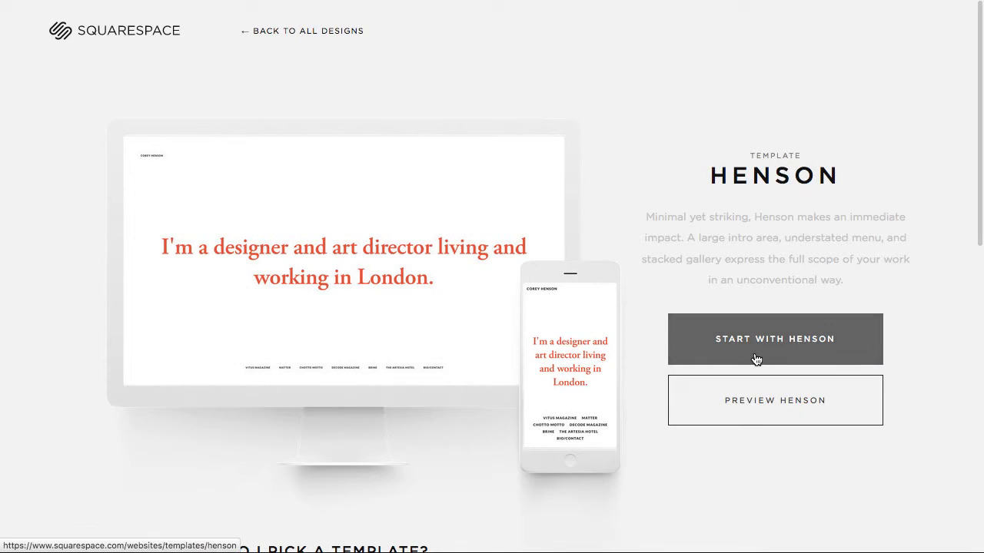
Start with Henson and skip the site content and goals questions through to the title step.
click(775, 340)
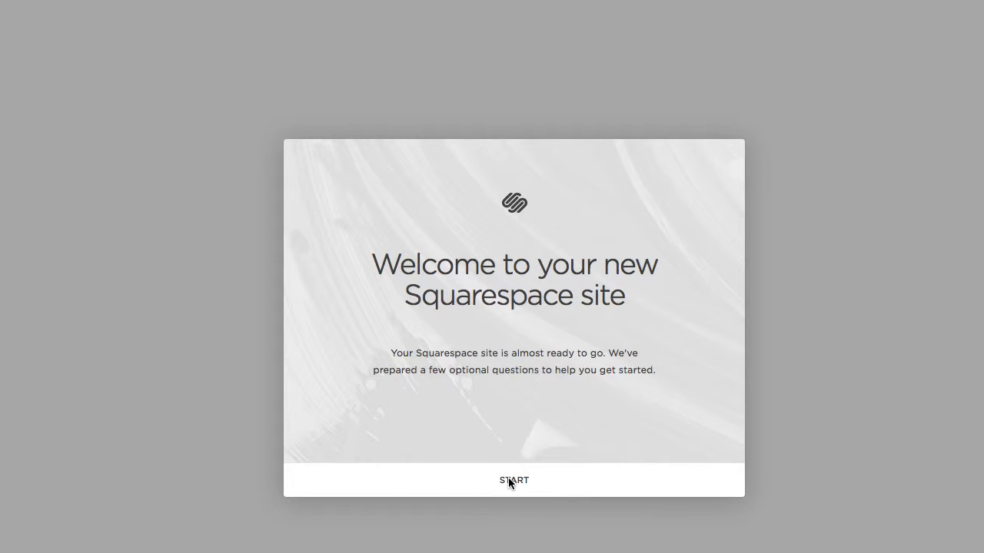
click(513, 480)
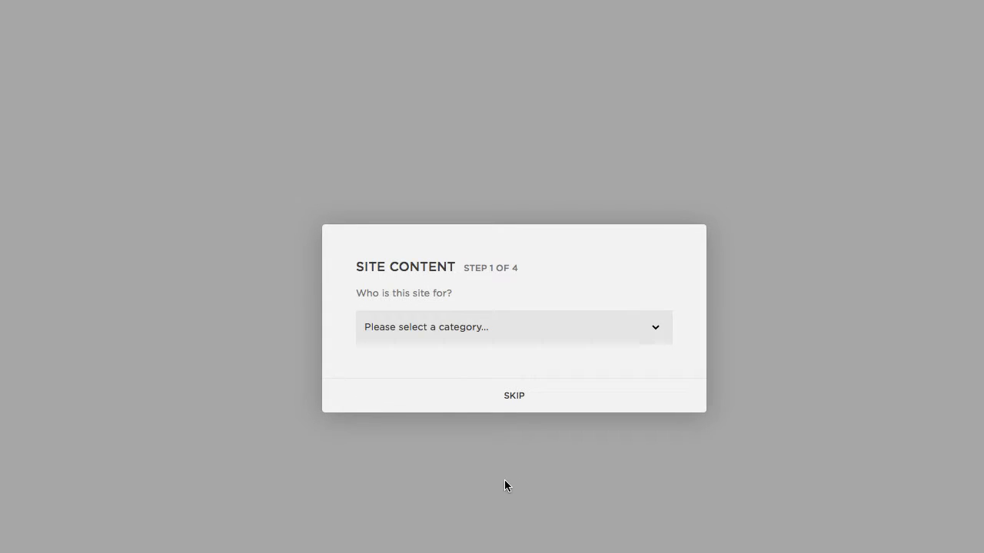
mouse_move(515, 424)
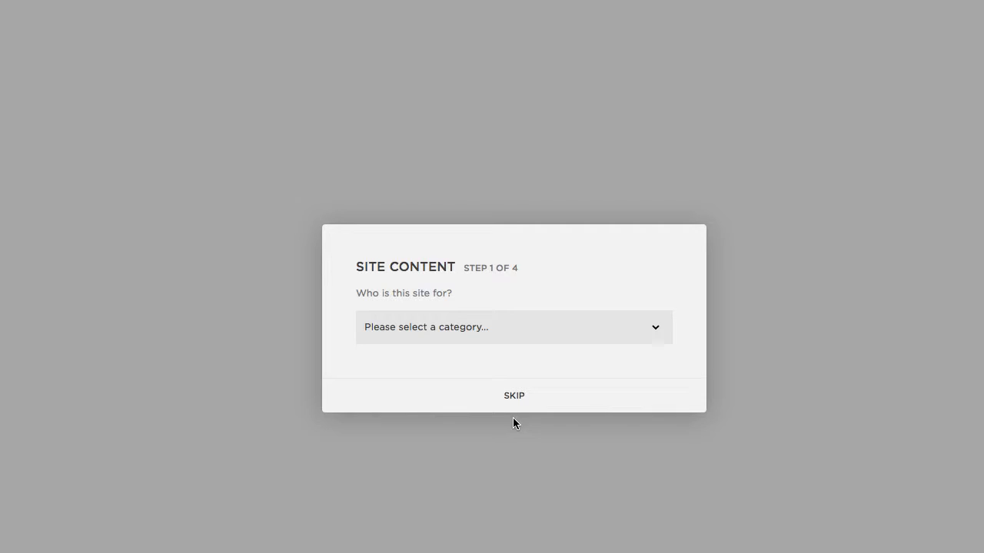
click(513, 395)
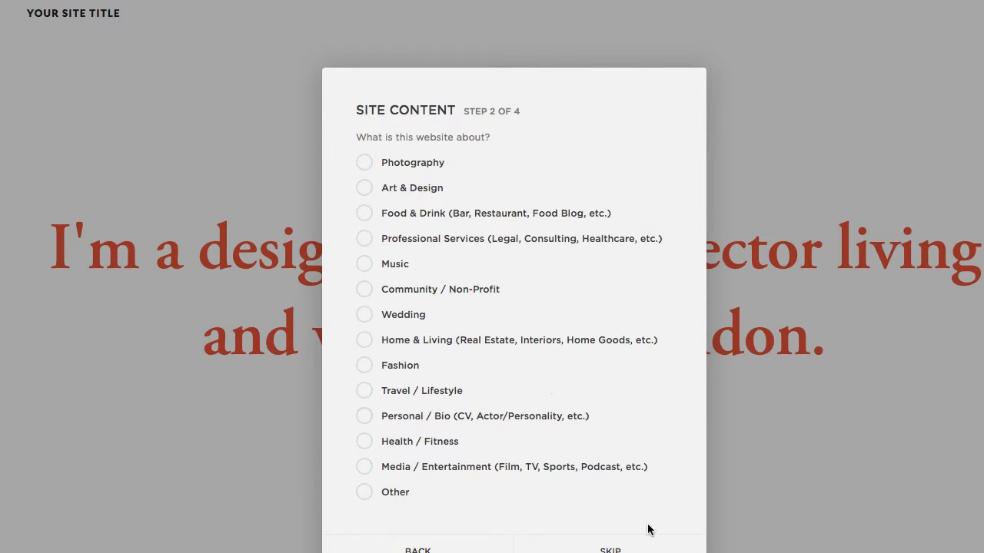
click(609, 501)
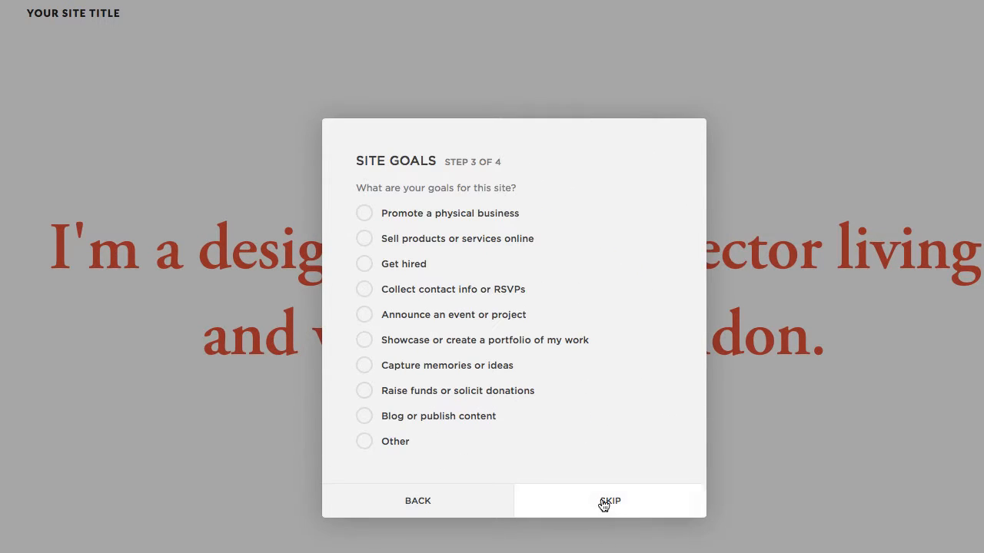
click(608, 501)
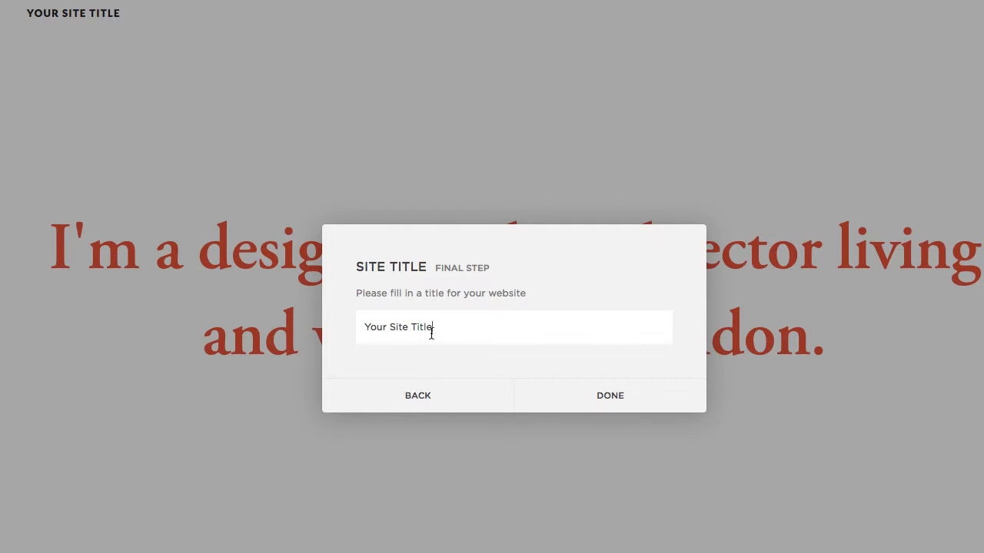
Title the site 'MySLP Test', finish setup and reach the editor's Home menu.
text(My)
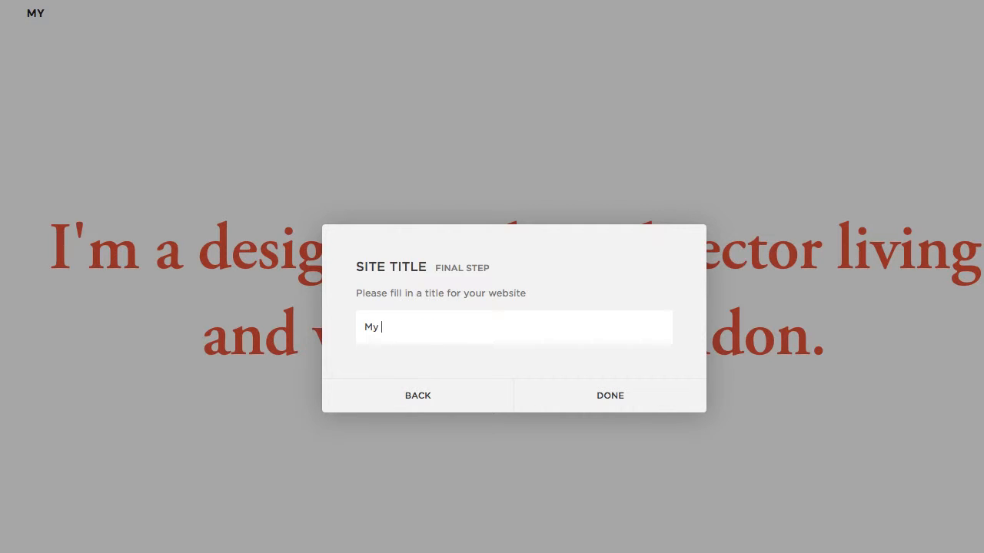
text(SLP Test)
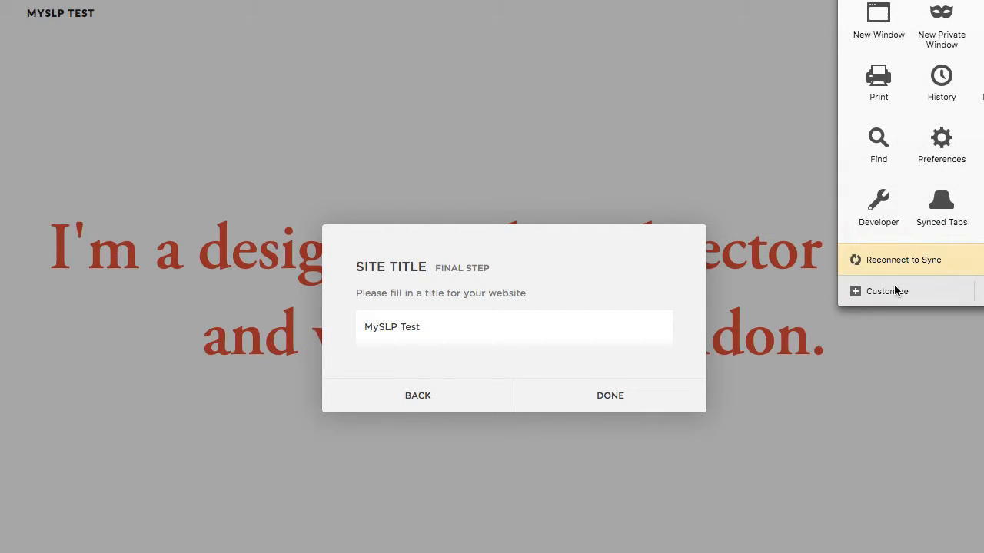
click(877, 207)
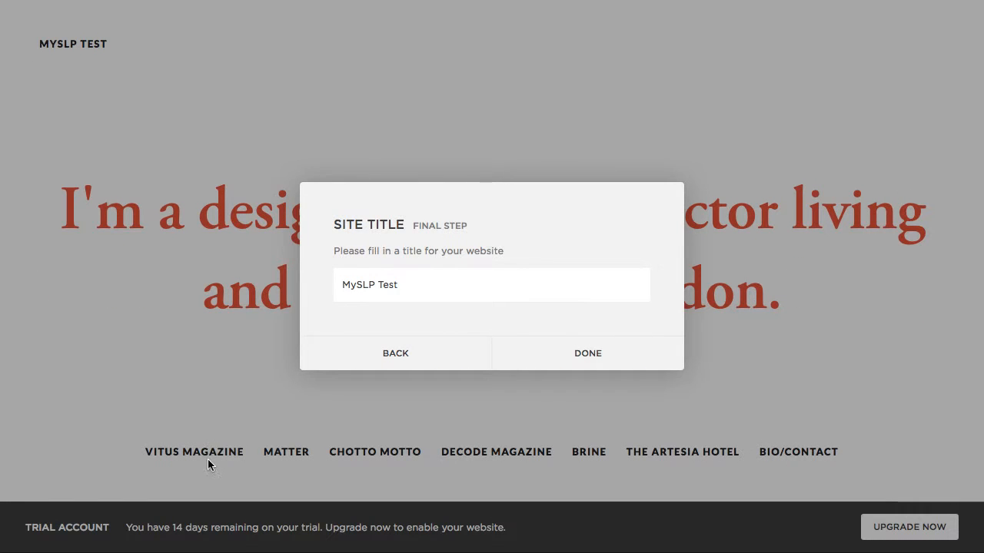
click(587, 352)
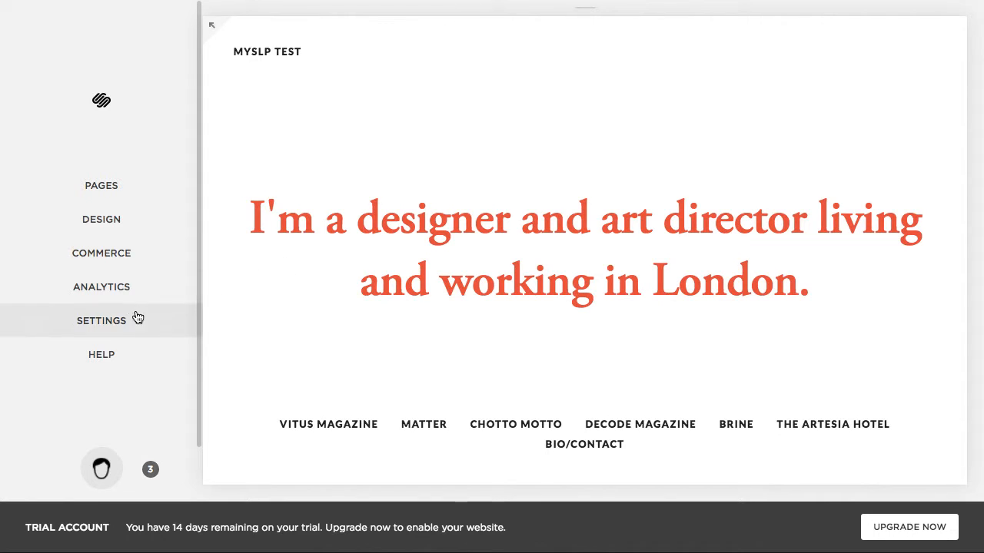
From the Pages panel, begin adding a new page to the site.
click(101, 185)
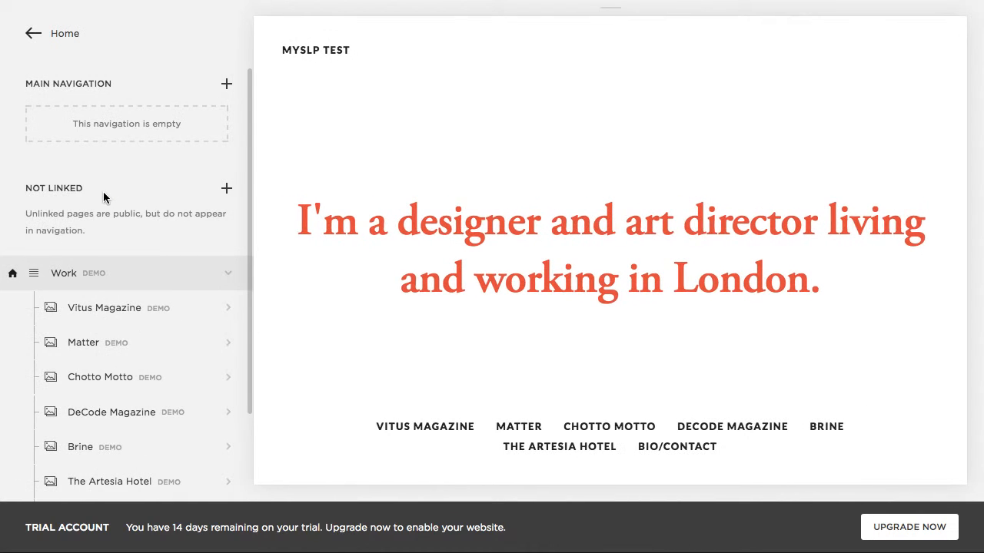
scroll(down, 3)
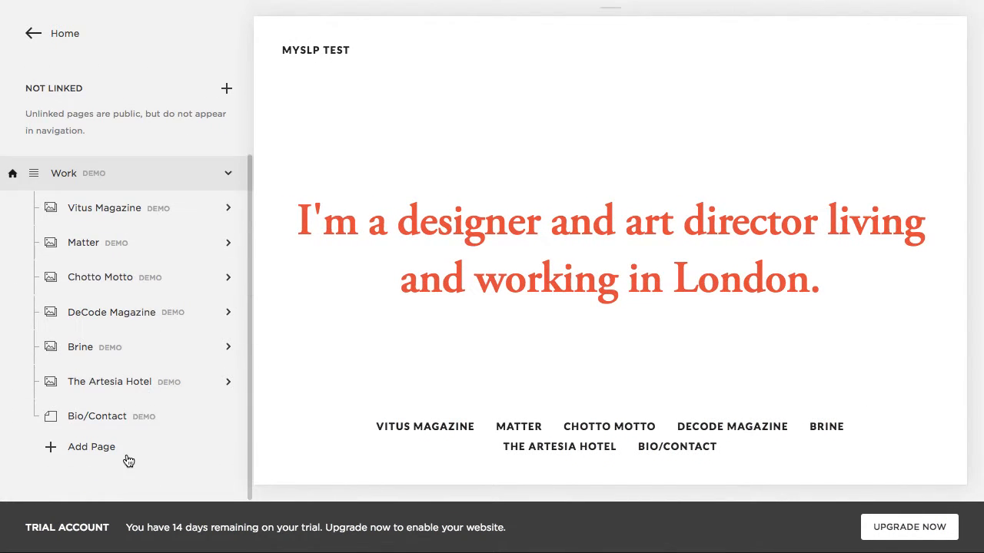
click(91, 446)
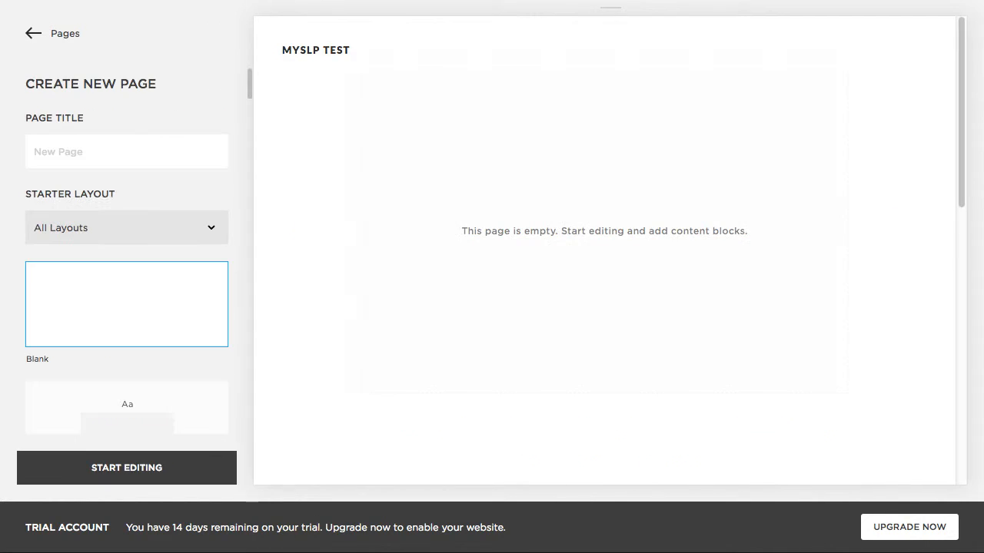
Name the page 'Locations', start editing with the Blank layout and dismiss the welcome notice.
click(126, 152)
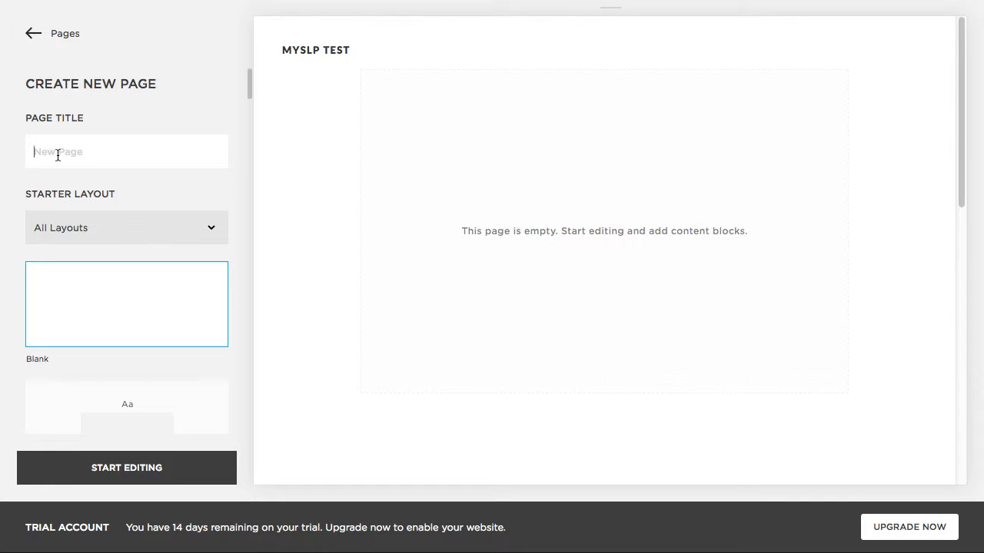
text(Lo)
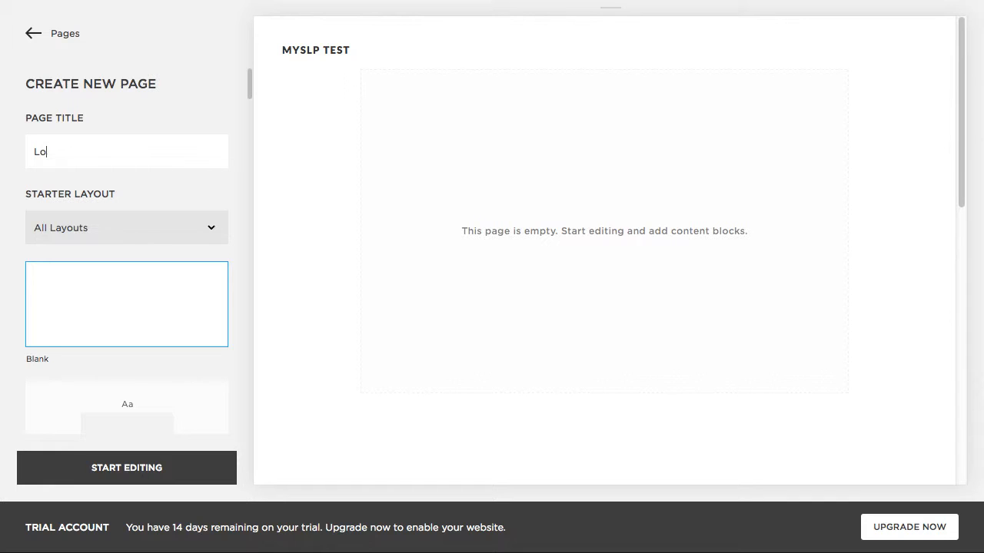
text(cations)
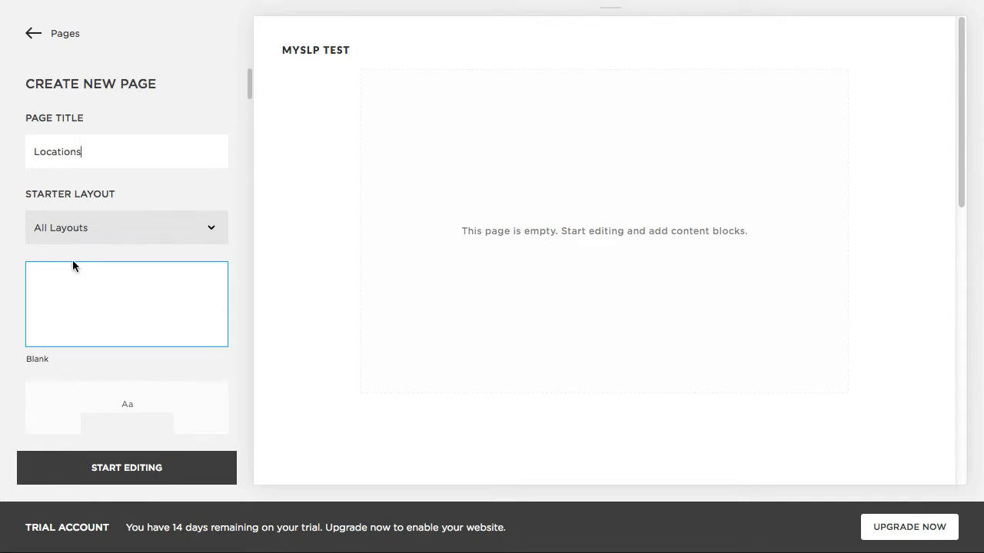
mouse_move(89, 394)
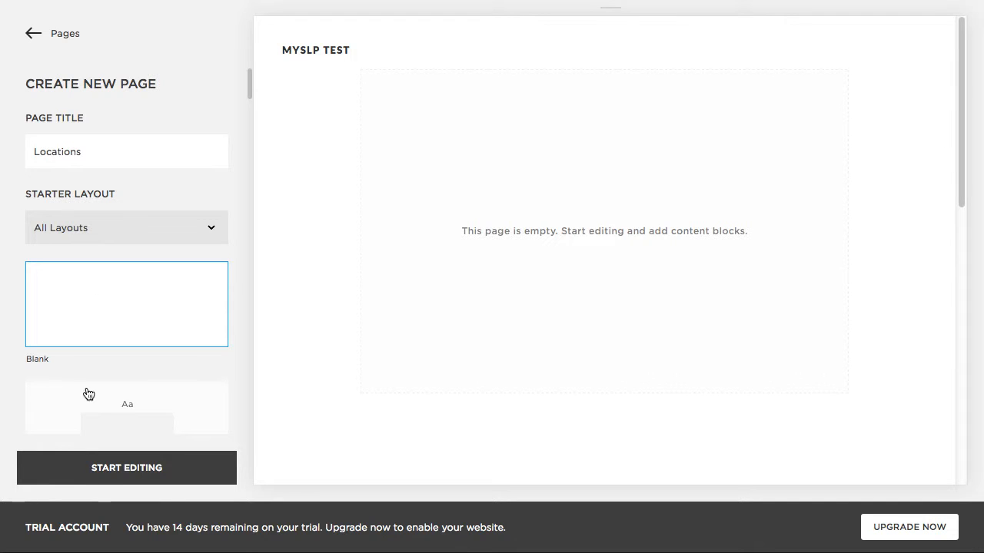
click(126, 467)
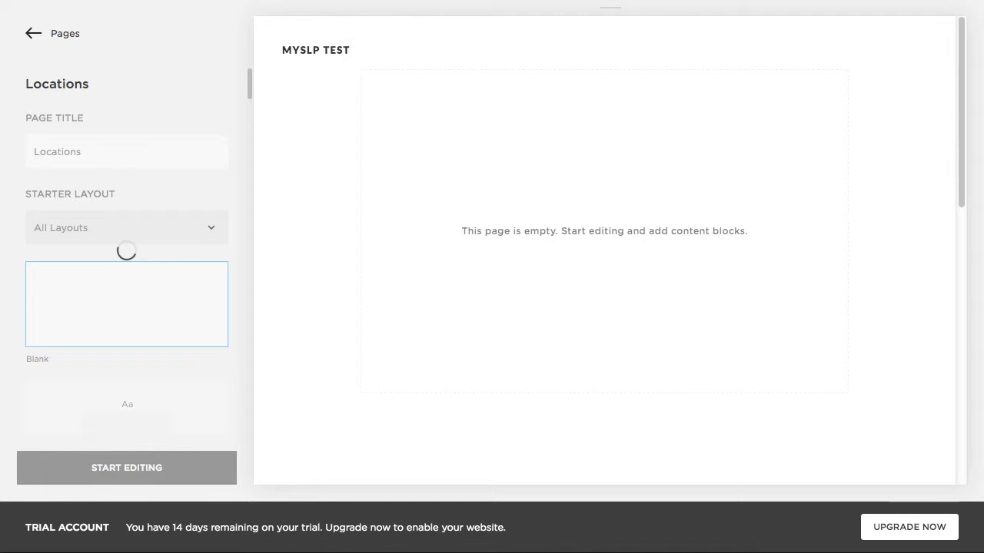
click(126, 467)
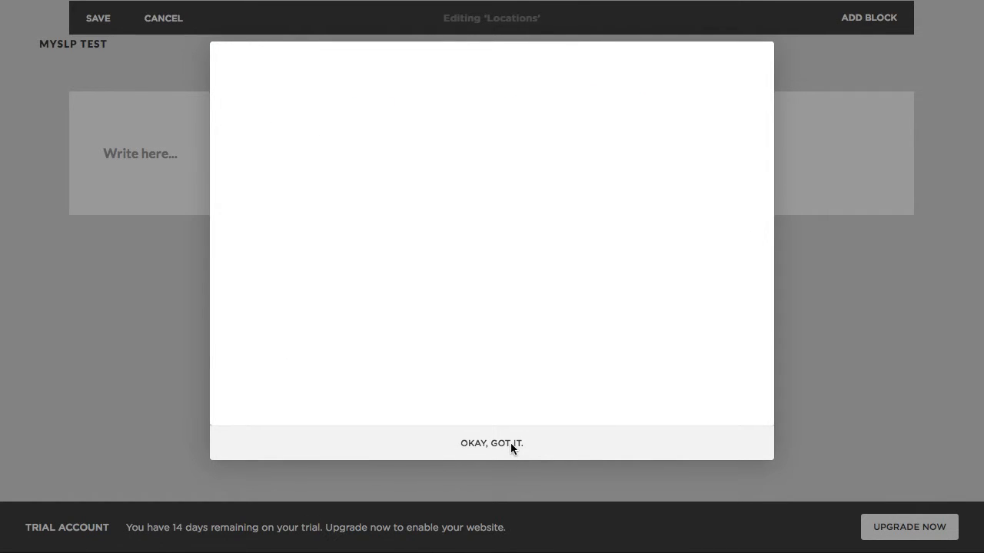
click(492, 443)
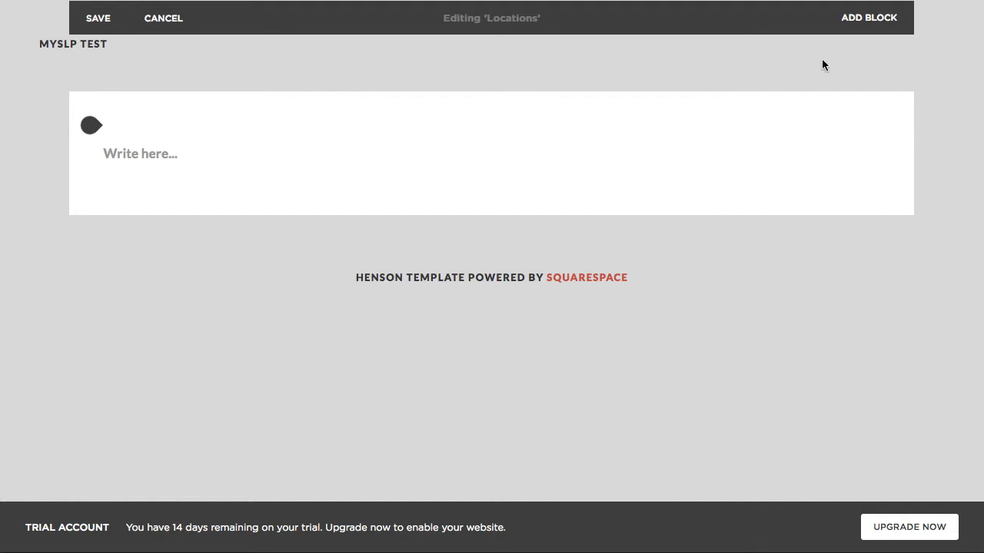
Add an Embed block to the Locations page and switch to the custom embed code box.
click(868, 17)
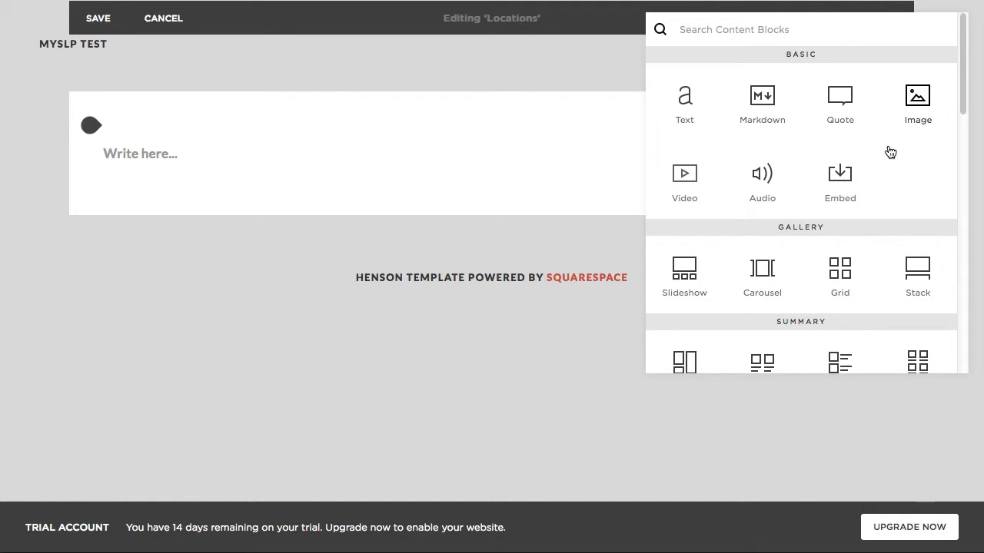
mouse_move(840, 182)
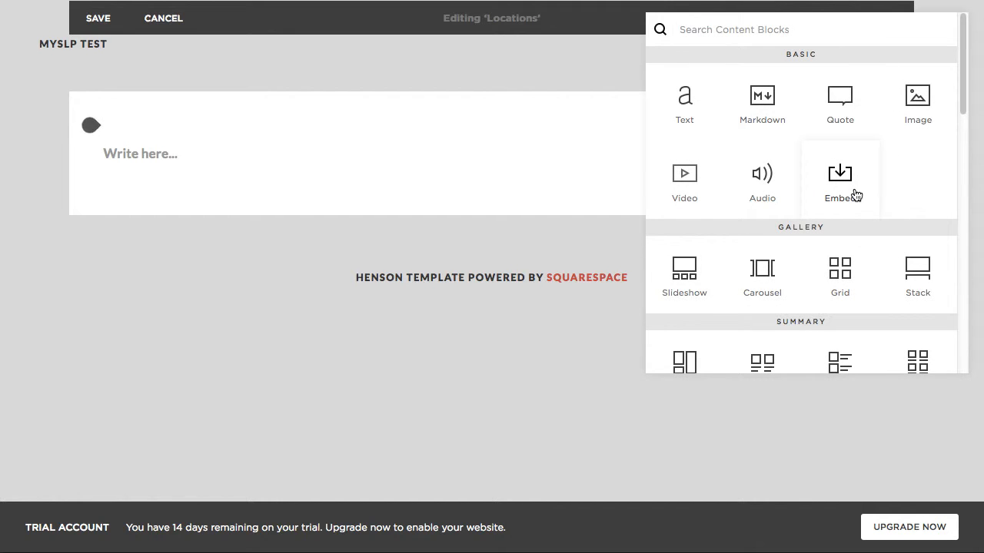
click(840, 182)
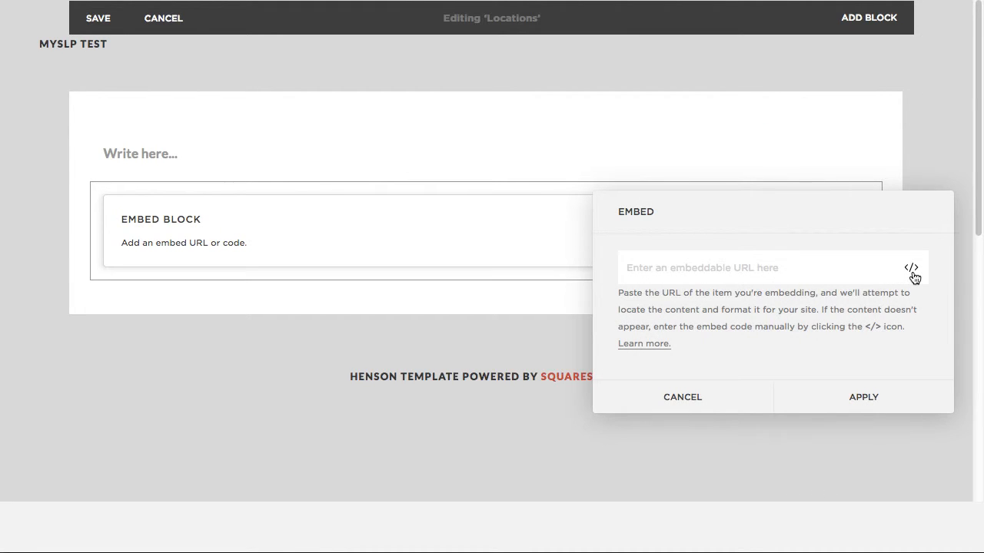
click(911, 267)
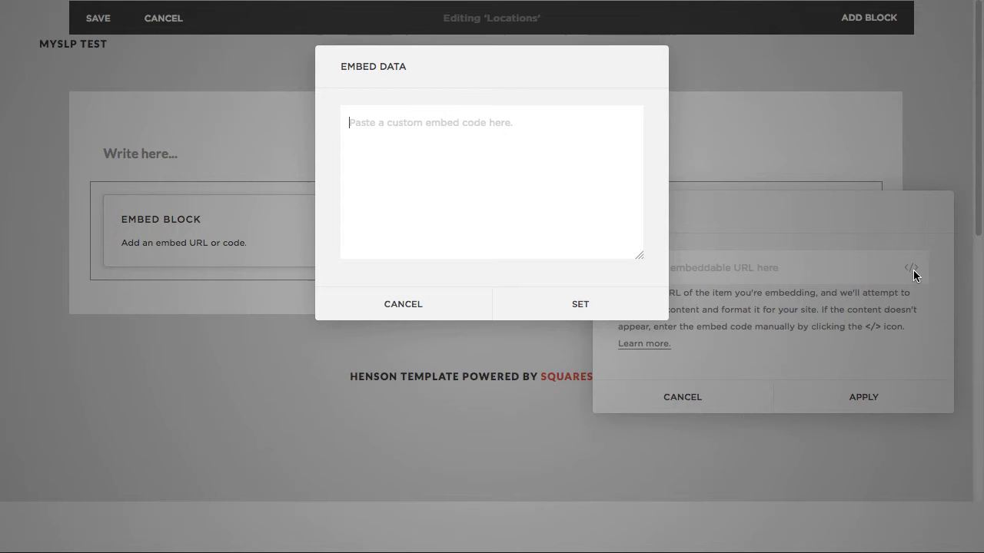
mouse_move(471, 175)
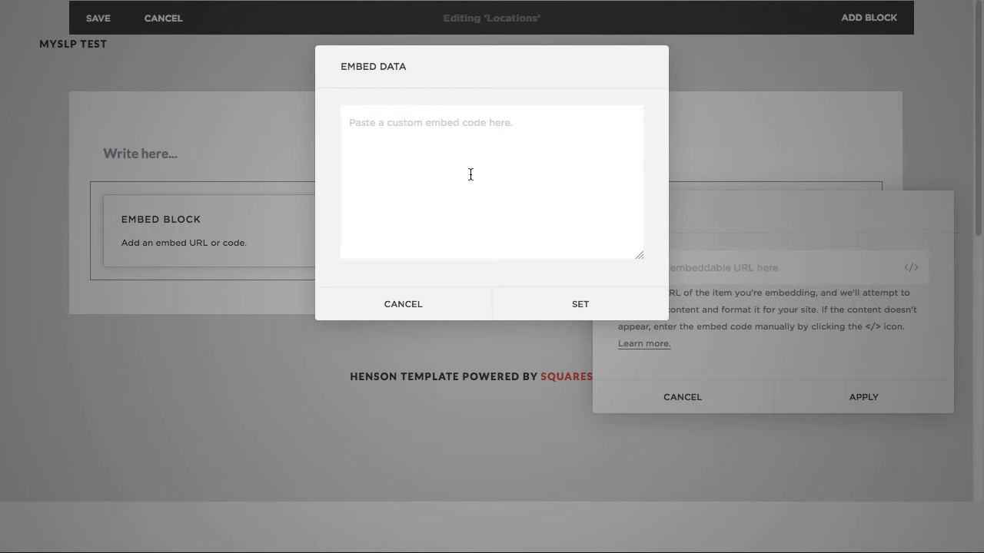
mouse_move(429, 83)
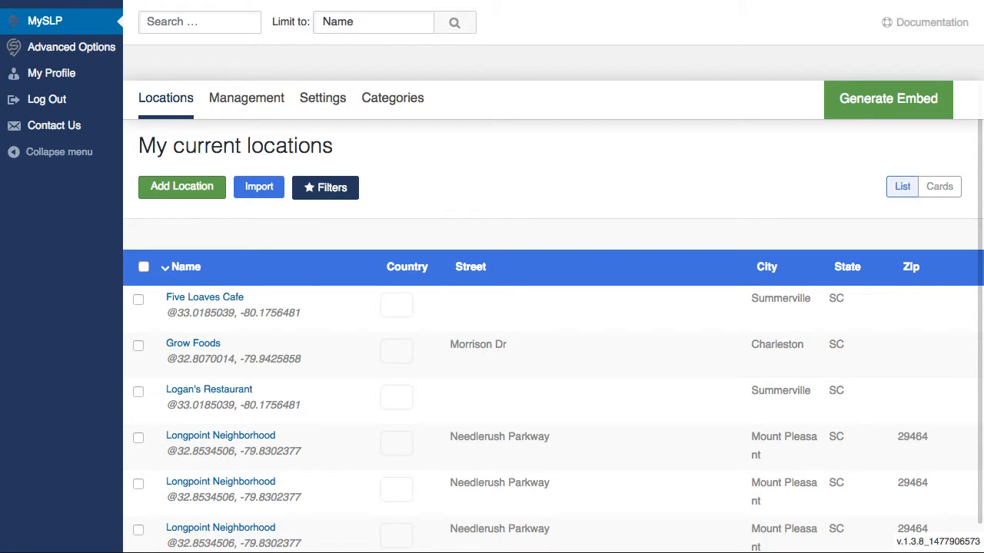
mouse_move(89, 38)
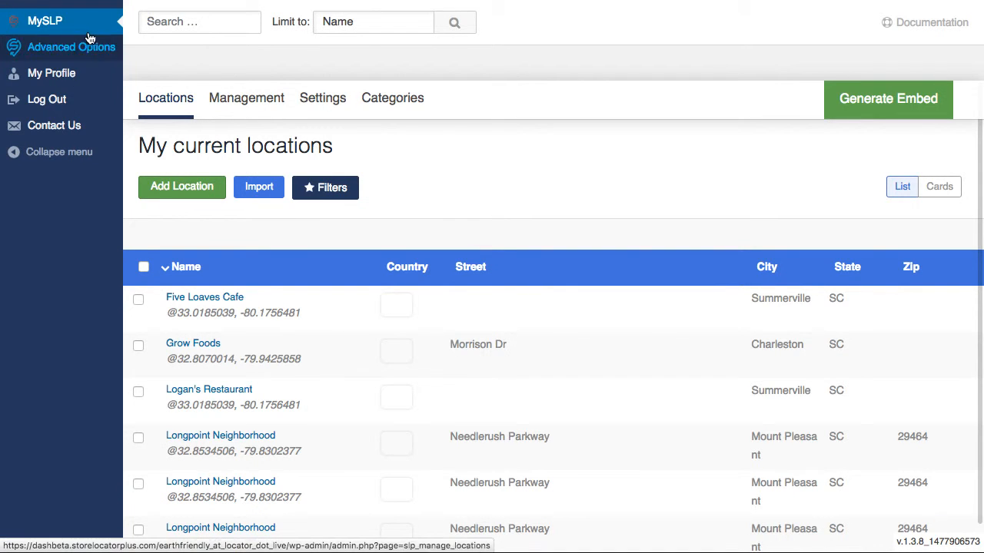
mouse_move(470, 122)
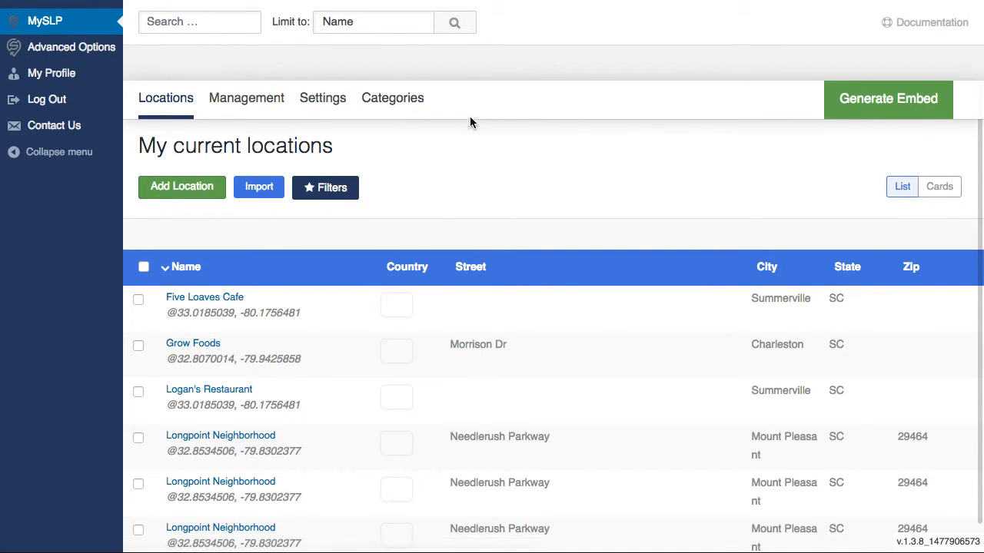
mouse_move(706, 148)
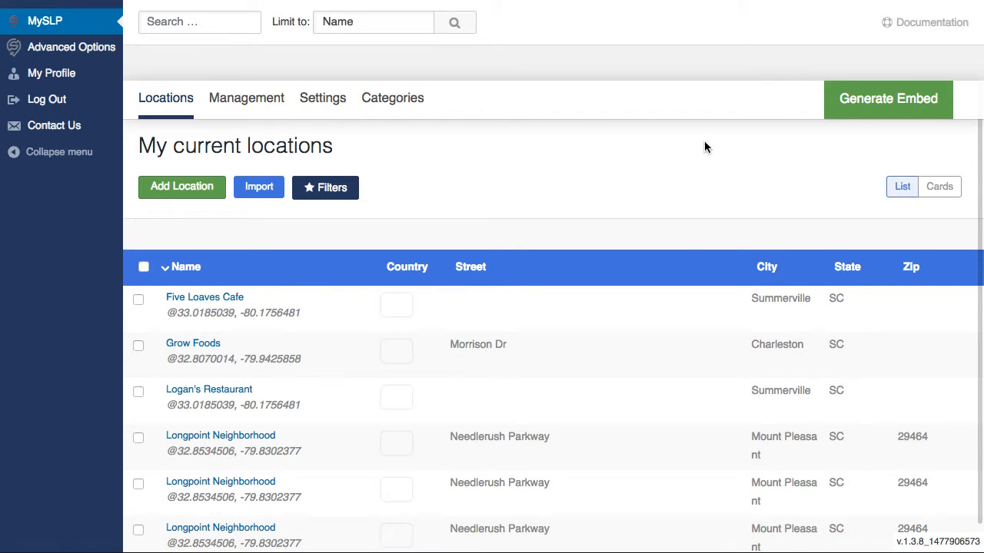
Generate the MySLP deployment embed script and copy it to the clipboard.
click(889, 98)
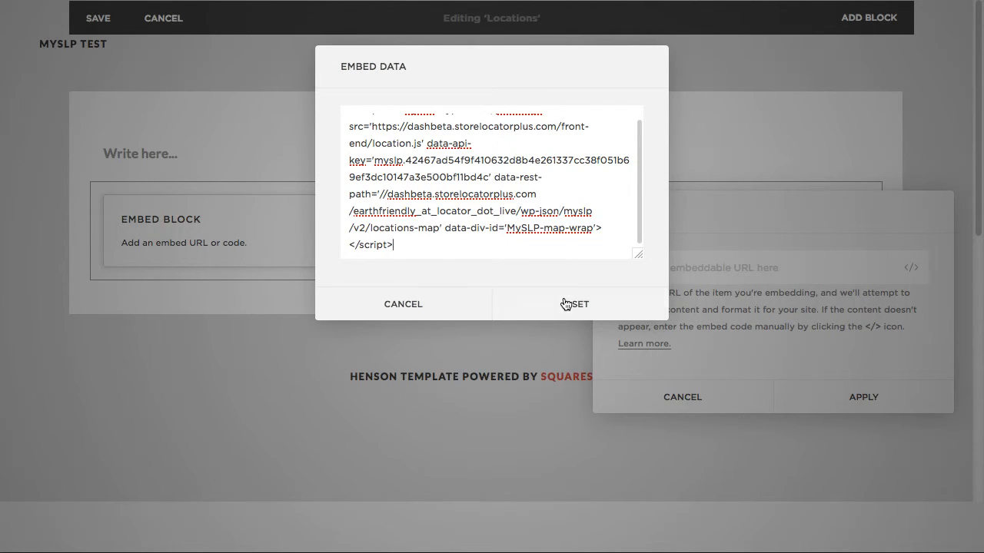
Set the pasted store locator script as embed data and apply it to the block.
click(579, 304)
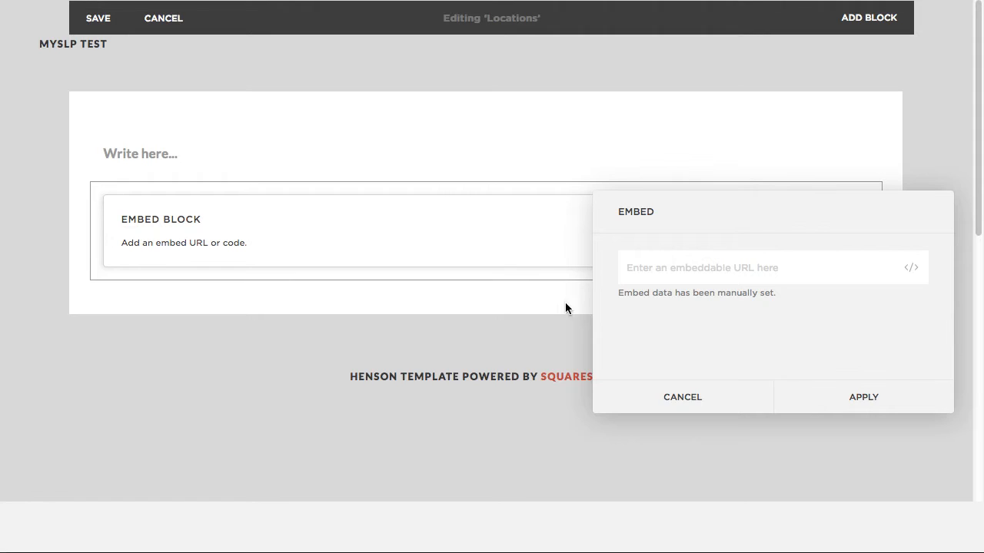
click(863, 396)
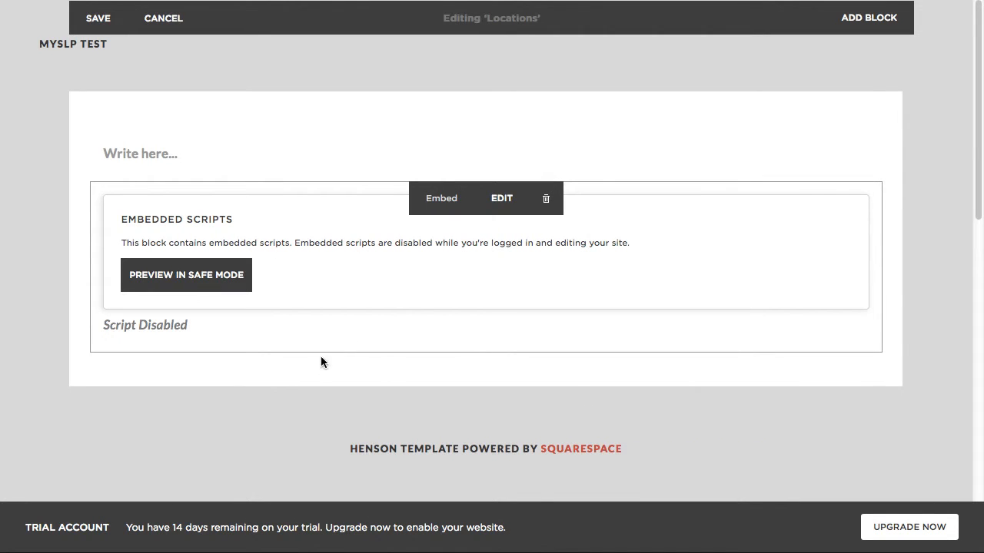
mouse_move(335, 399)
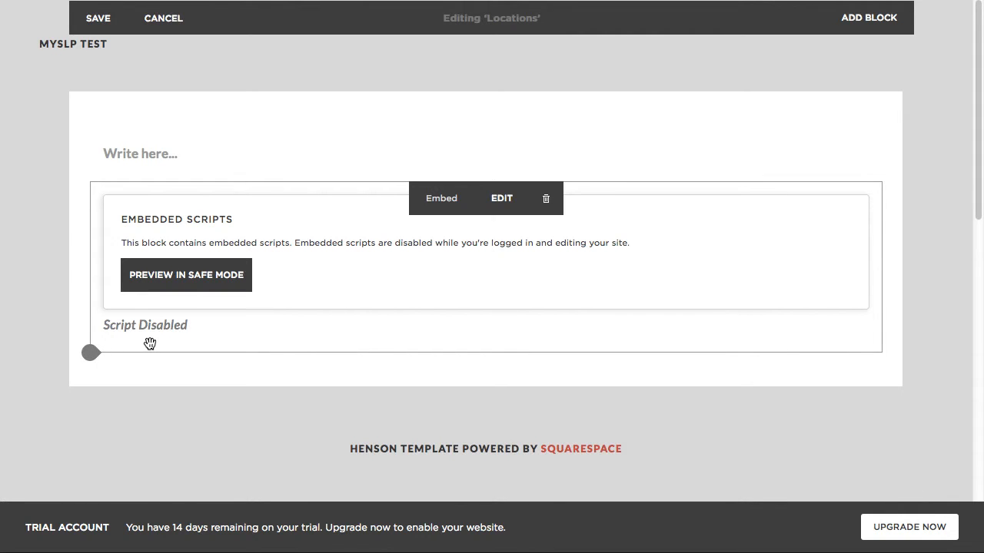
mouse_move(166, 357)
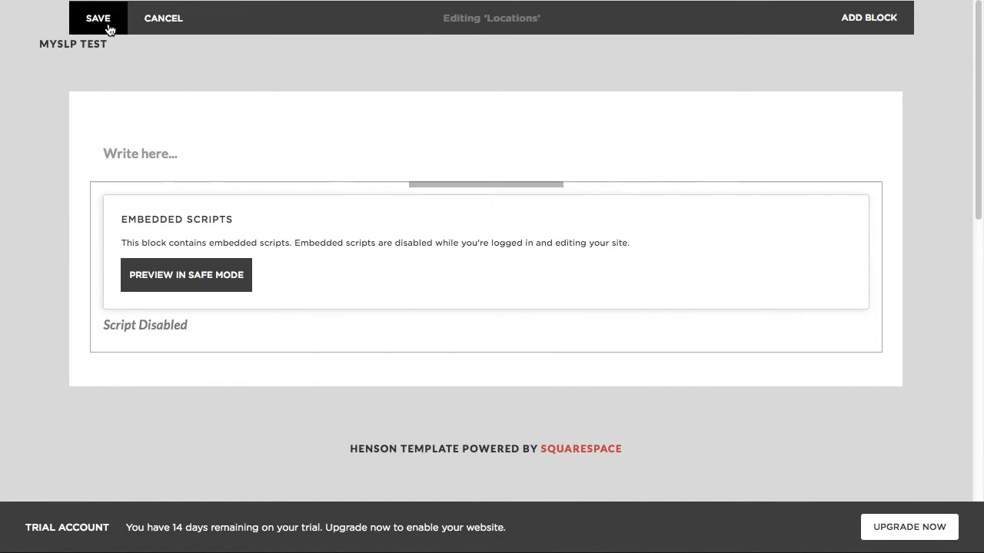
Save the Locations page edits and return to the My Store Locator Plus dashboard.
click(98, 18)
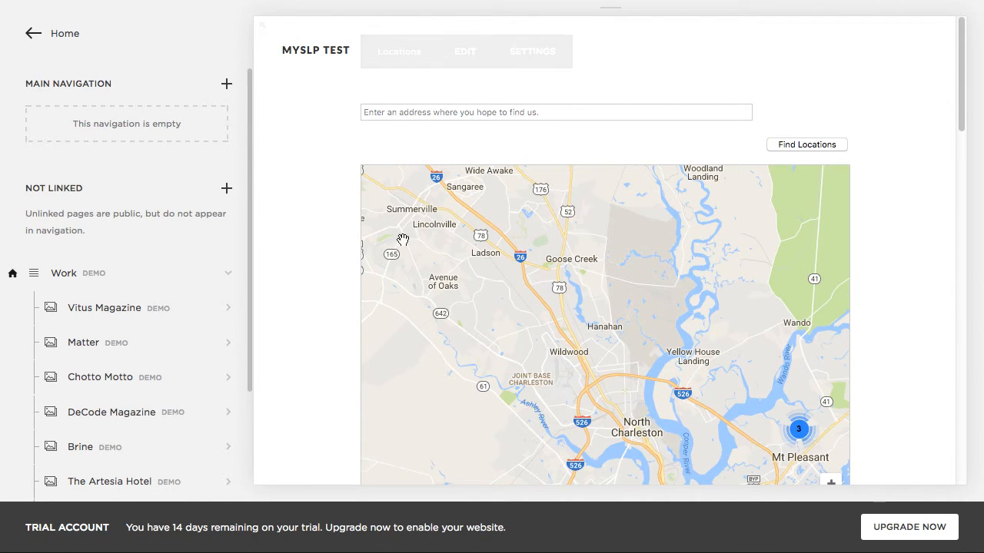
click(465, 51)
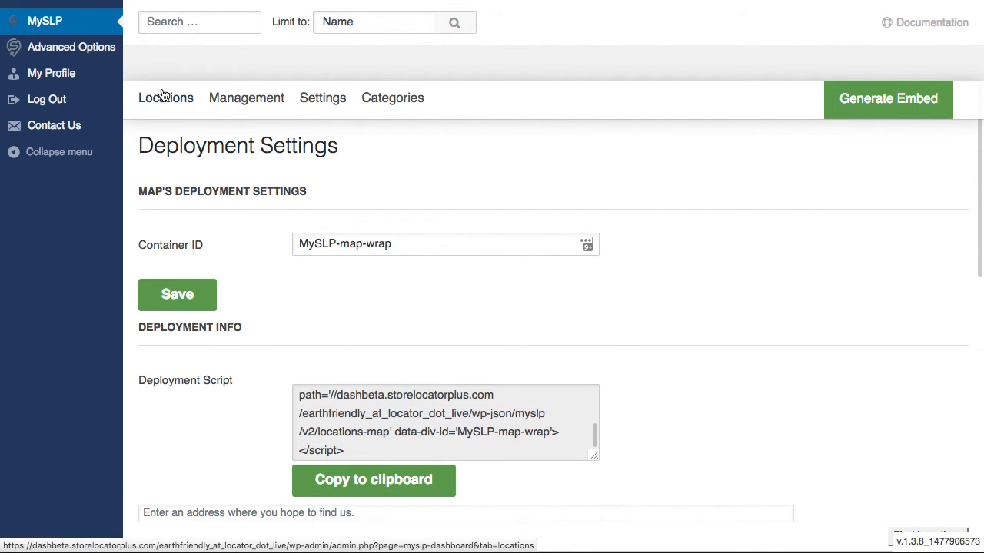
View the MySLP current locations list, then return to the Squarespace Locations page.
click(166, 98)
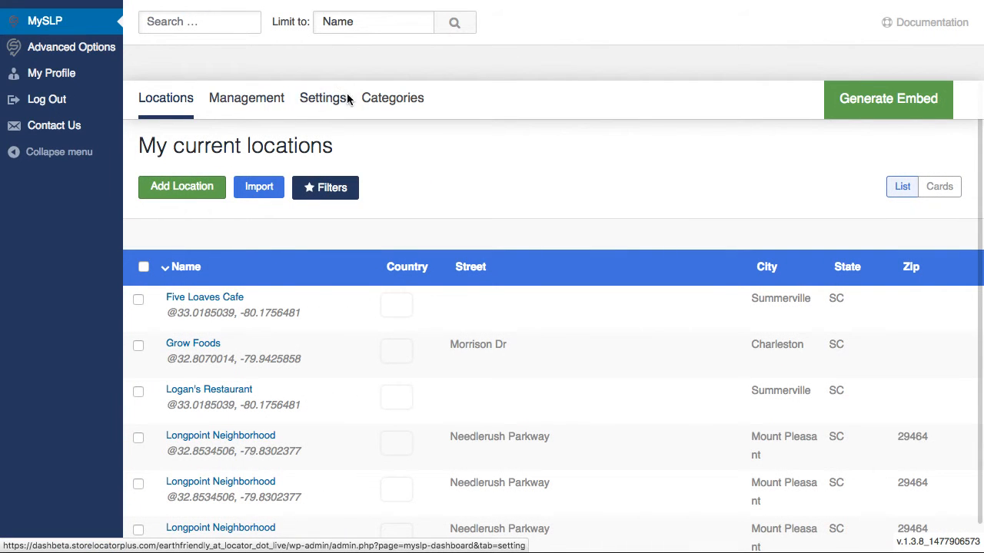
click(323, 99)
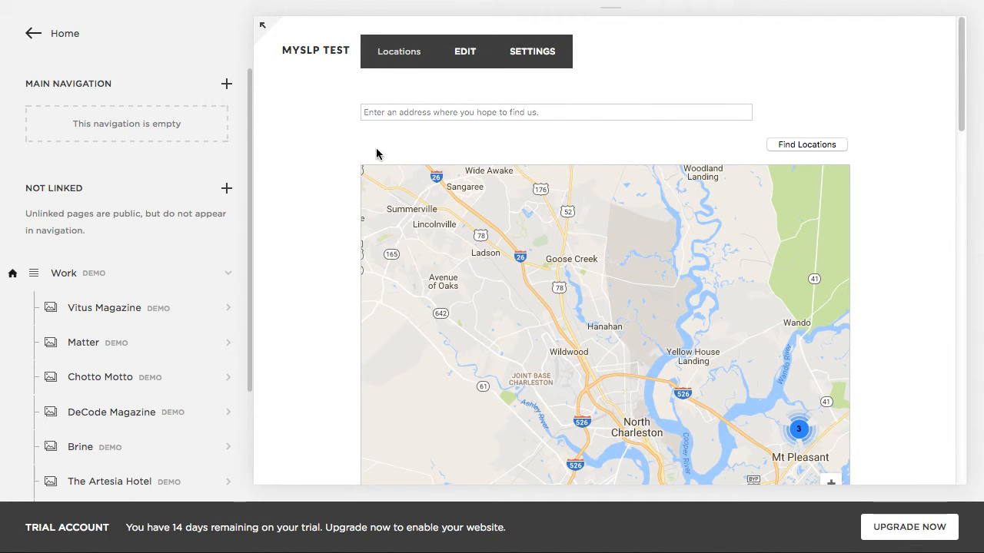
scroll(down, 3)
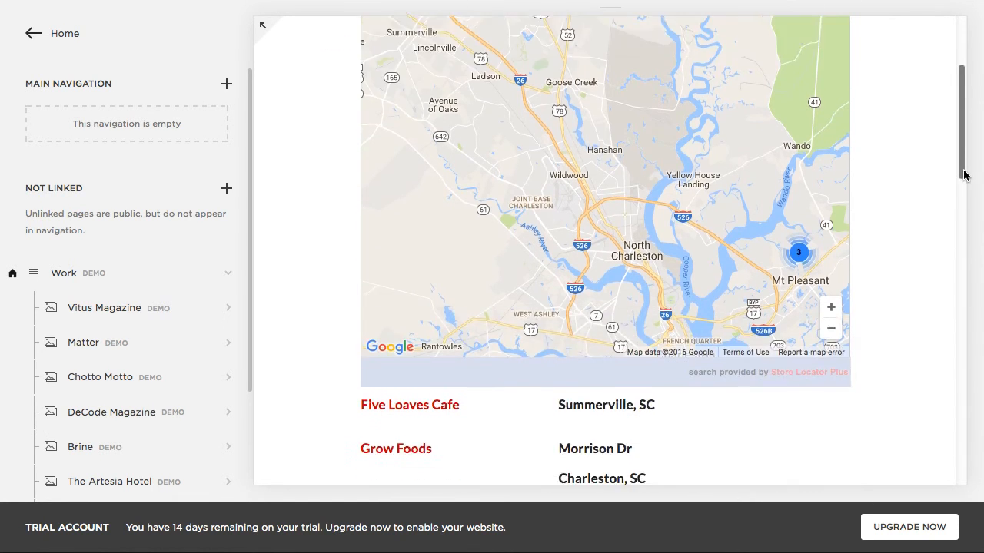
scroll(down, 3)
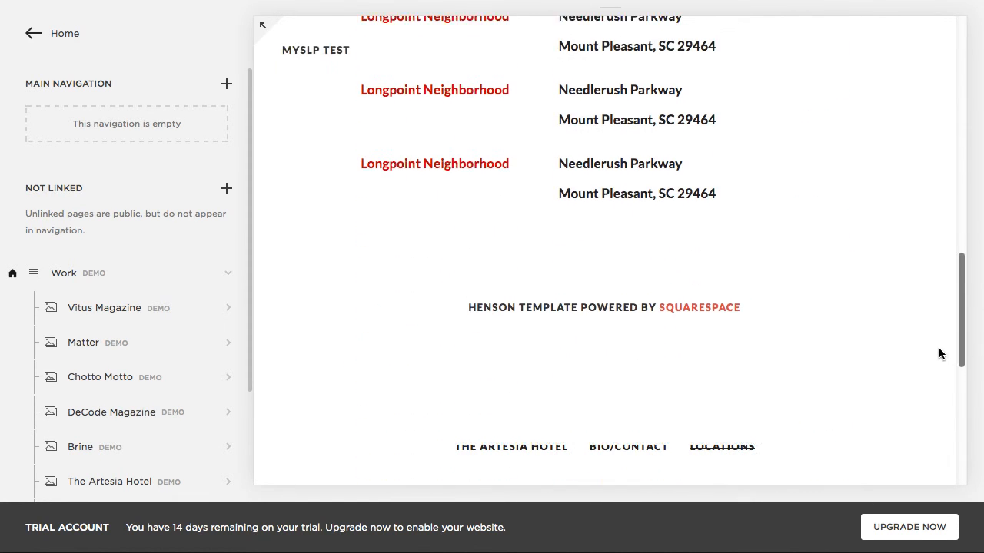
scroll(up, 3)
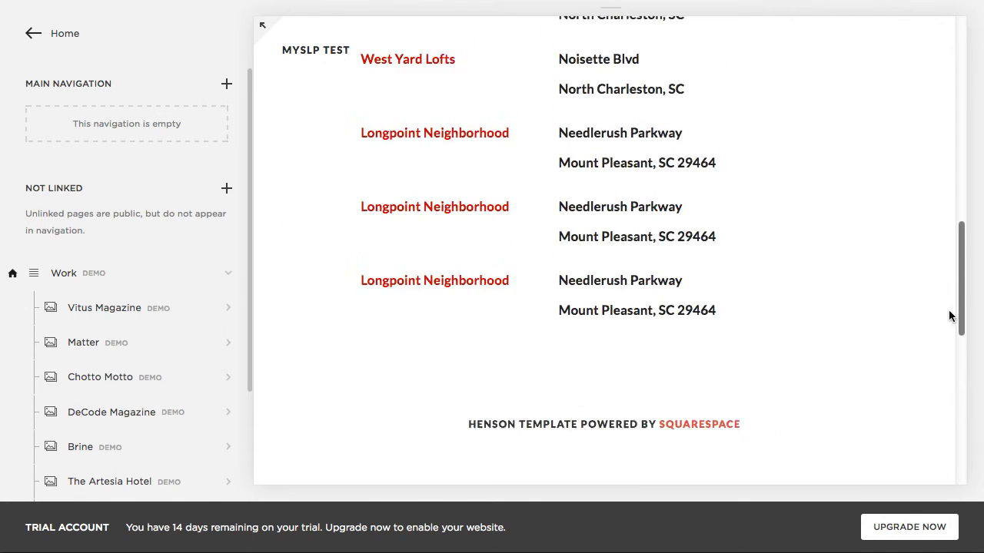
scroll(up, 3)
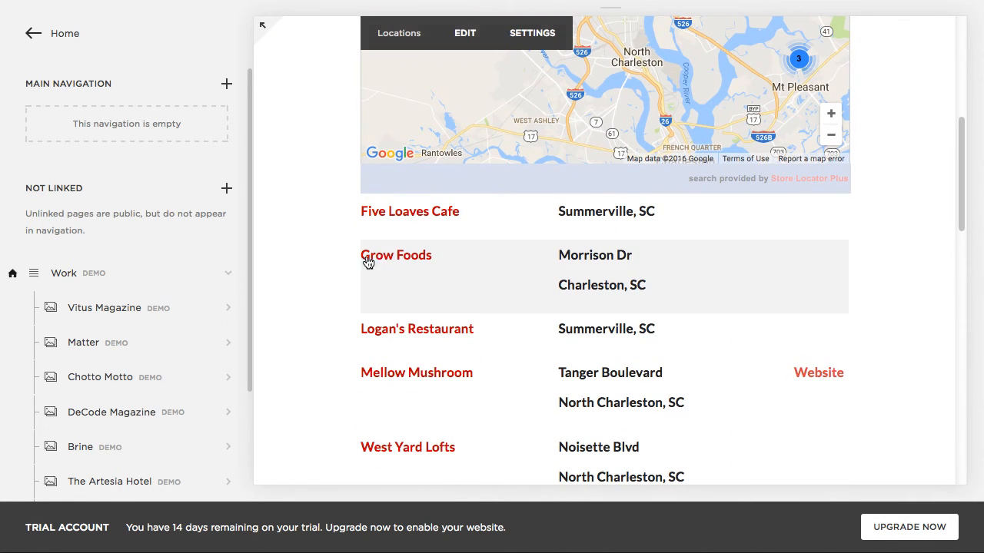